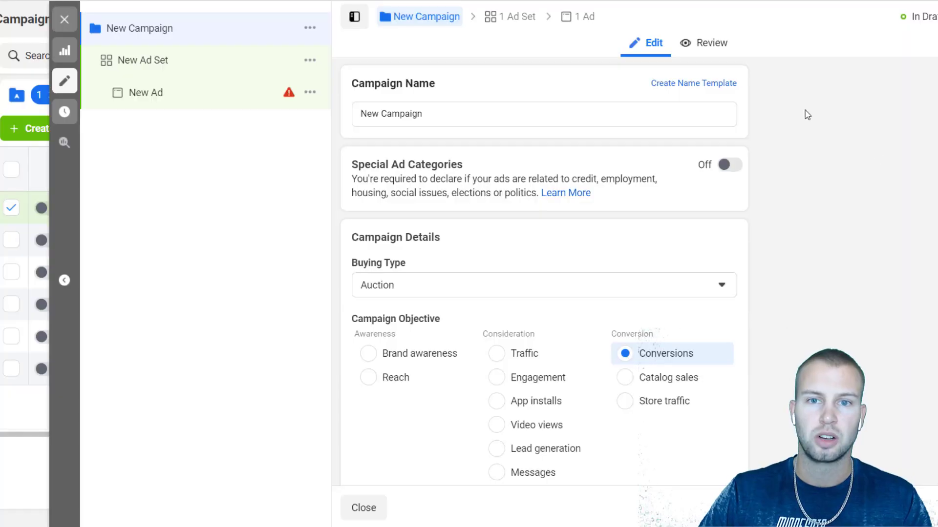
pyautogui.moveTo(768, 127)
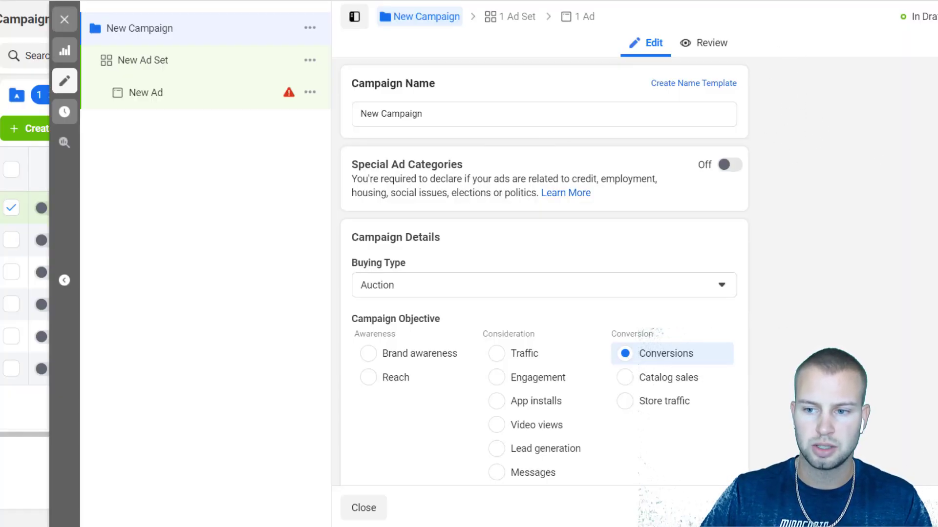
# - Review the Conversions campaign settings and move into the new ad set's settings
pyautogui.scroll(-3)
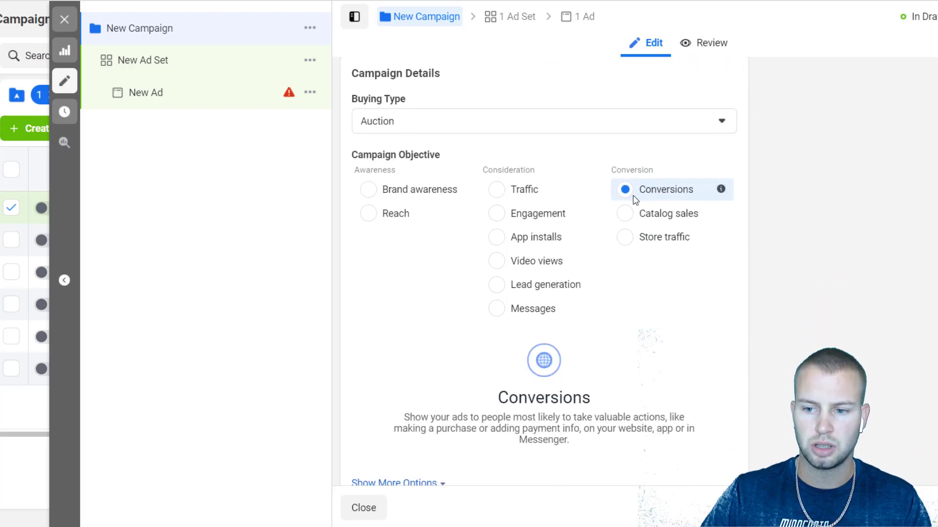
pyautogui.scroll(-3)
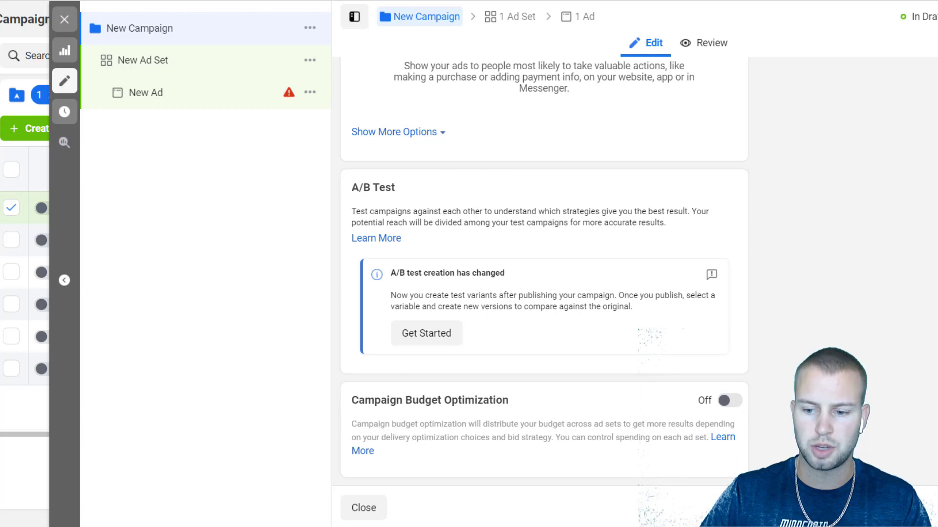
pyautogui.click(142, 60)
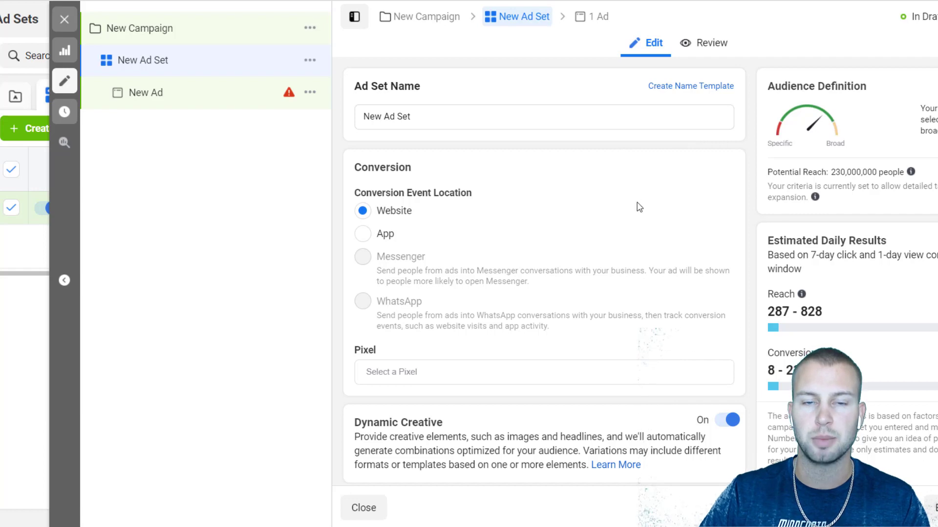
pyautogui.moveTo(688, 177)
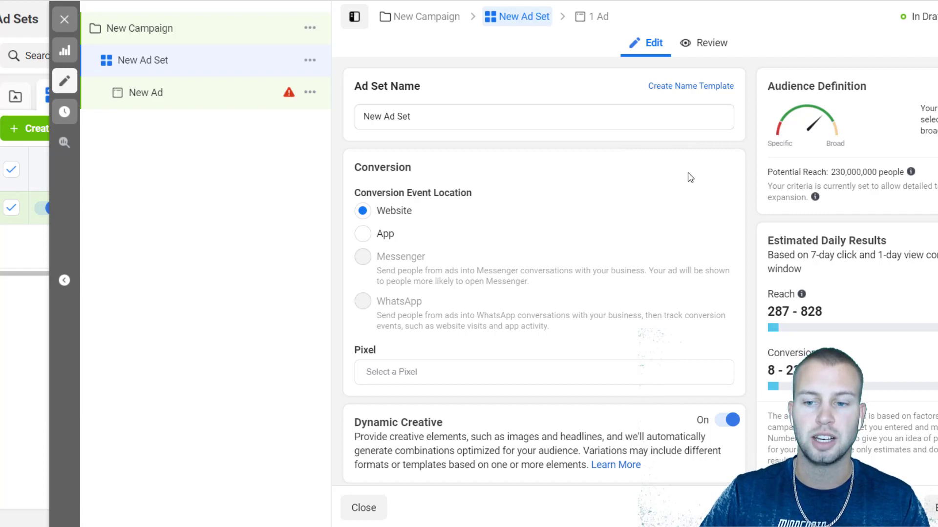
# - Bring the Budget & Schedule section with the $20 daily budget into view
pyautogui.scroll(3)
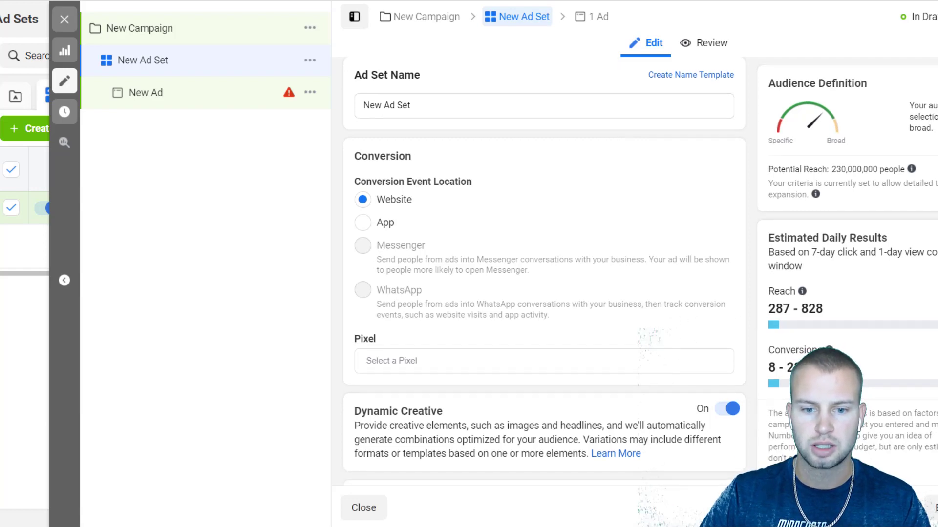
pyautogui.scroll(-3)
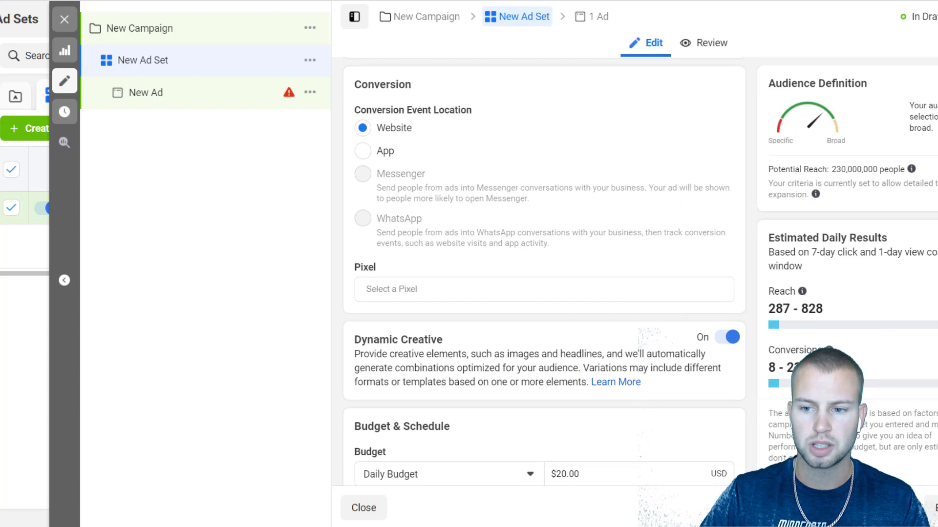
pyautogui.scroll(-3)
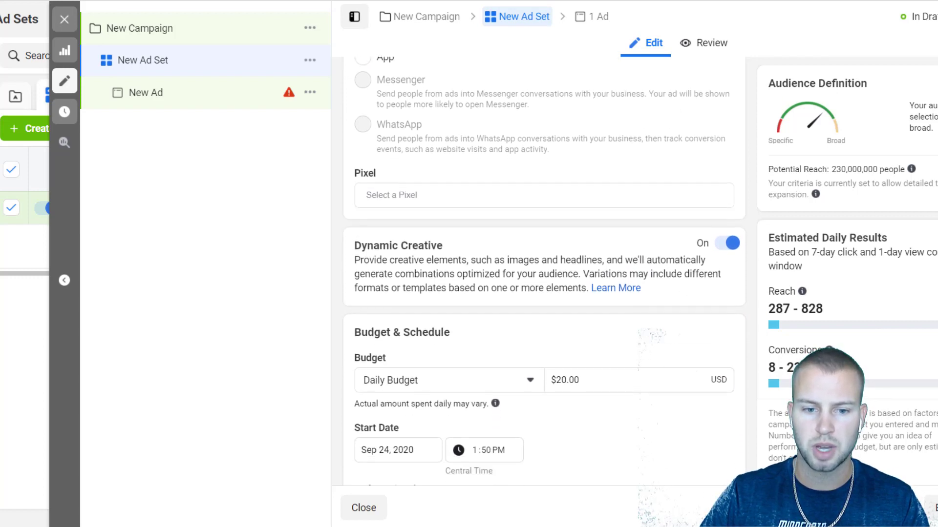
pyautogui.scroll(-3)
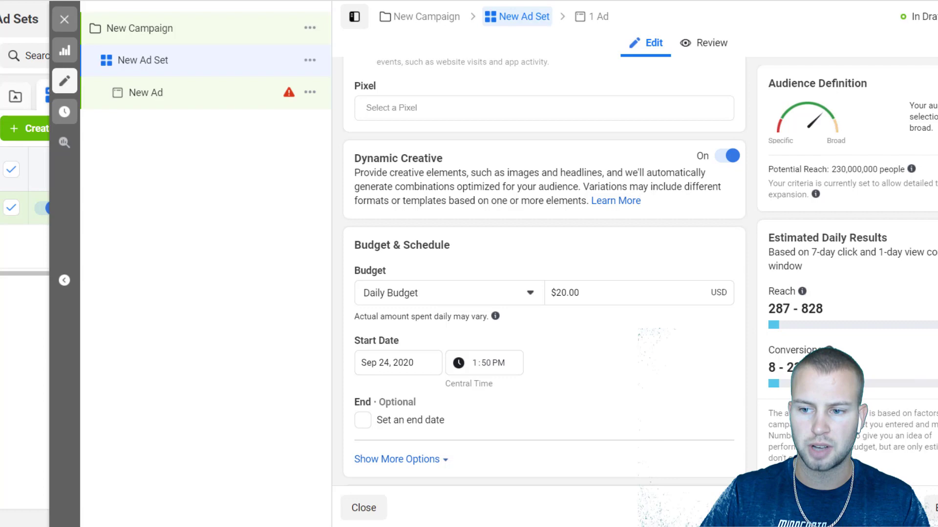
pyautogui.scroll(-3)
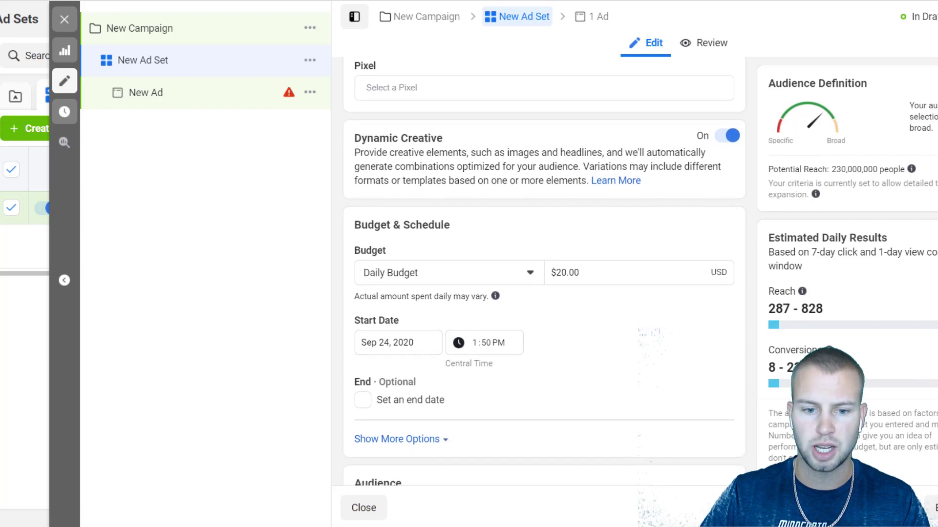
pyautogui.scroll(-3)
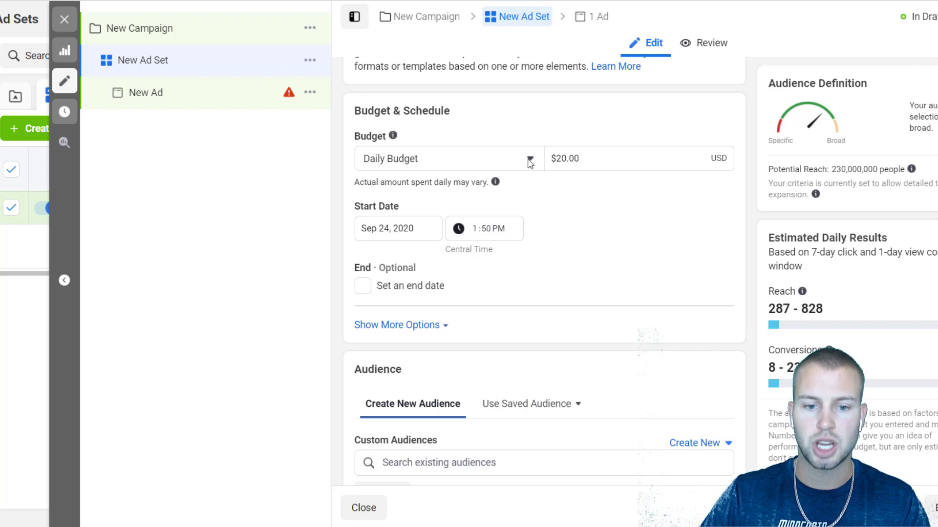
# - Switch to a Lifetime Budget and set the start date to September 25, 2020
pyautogui.click(528, 159)
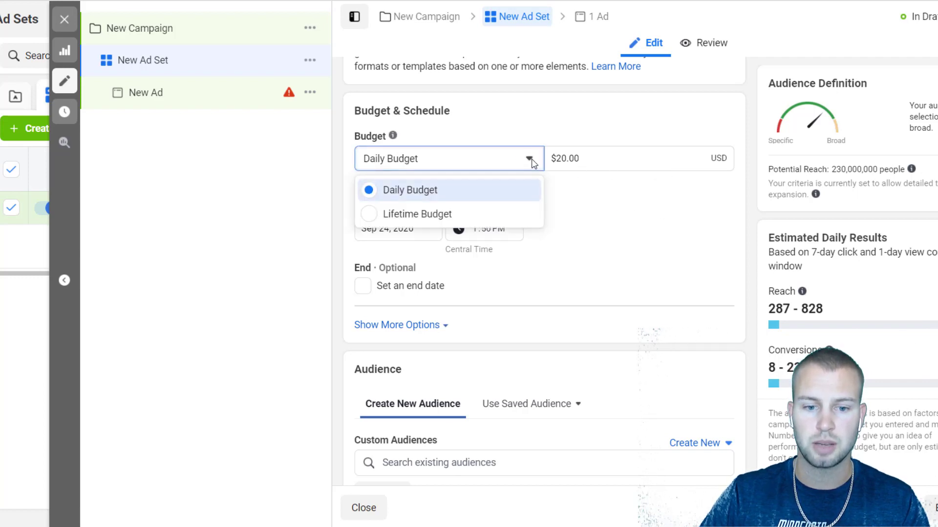
pyautogui.click(417, 213)
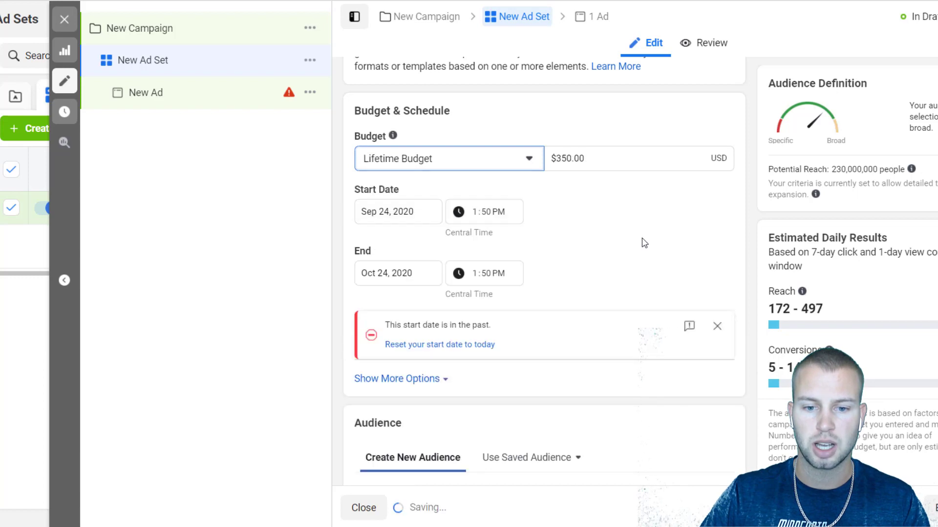
pyautogui.click(598, 159)
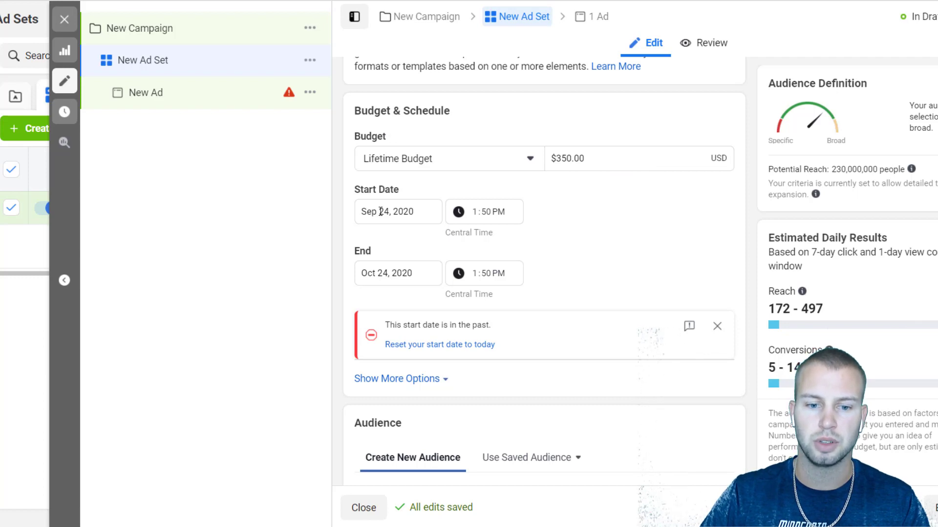
pyautogui.click(395, 211)
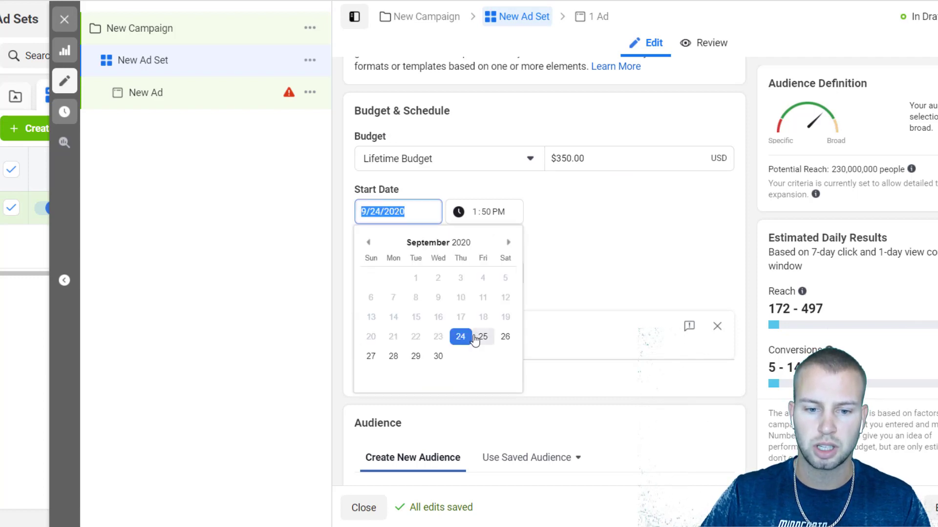
pyautogui.click(483, 337)
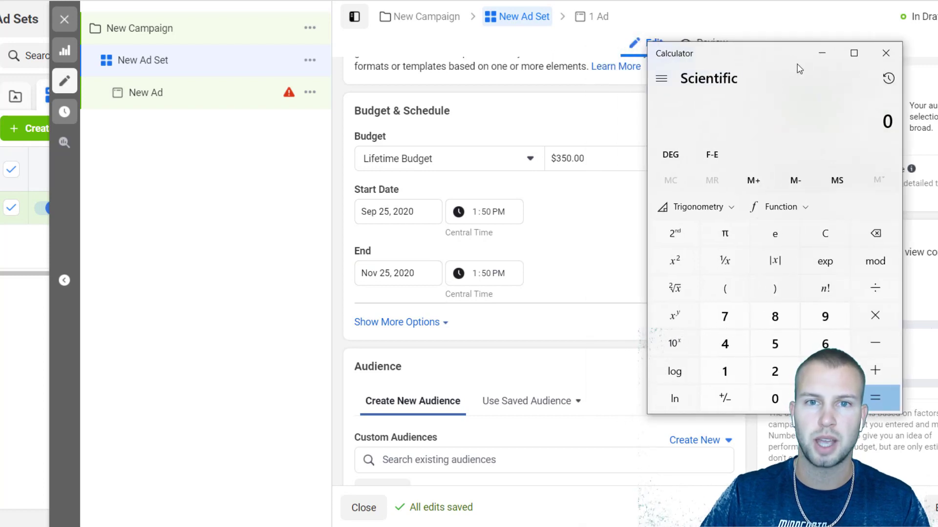
pyautogui.moveTo(724, 316)
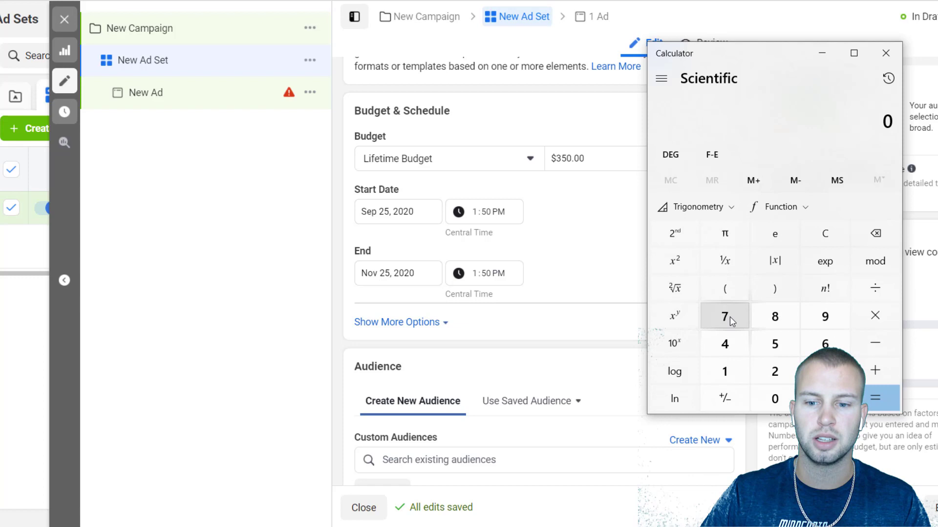
# - Multiply 75 by 6 in Calculator to work out the budget amount
pyautogui.click(773, 343)
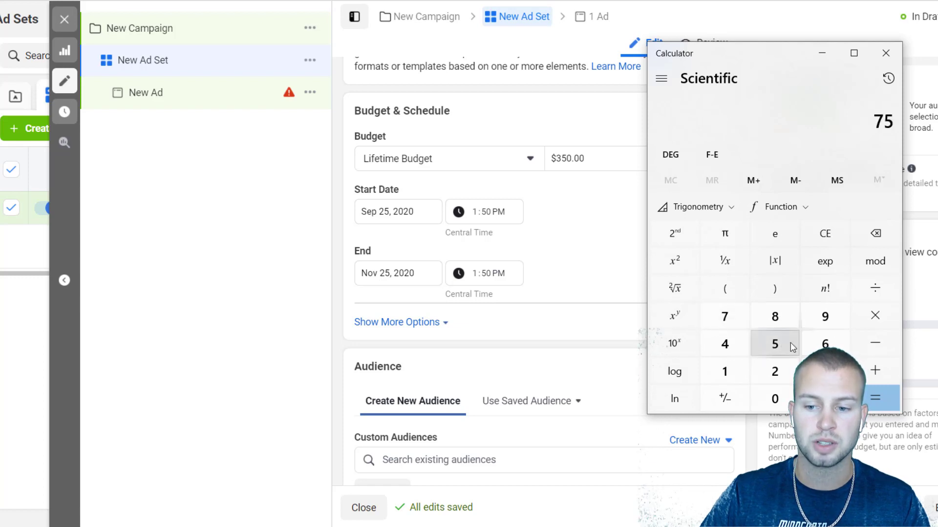
pyautogui.click(874, 316)
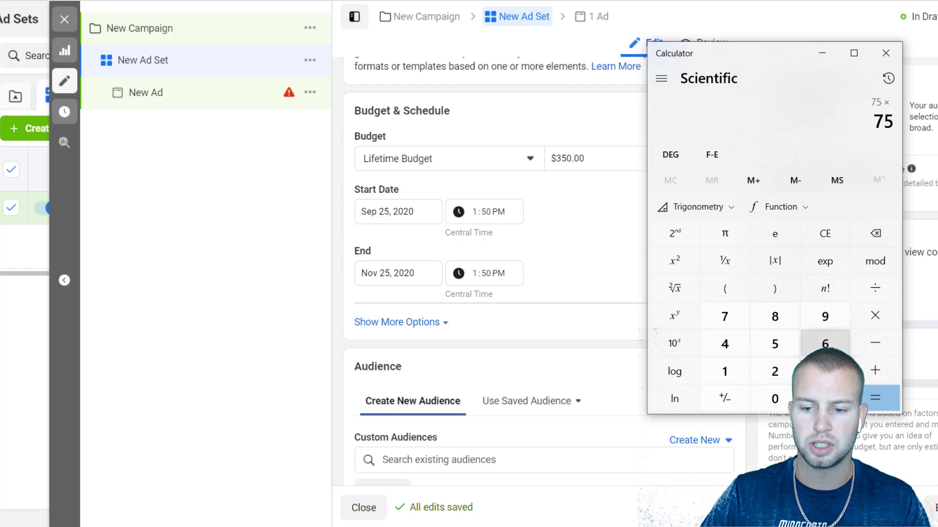
pyautogui.click(873, 397)
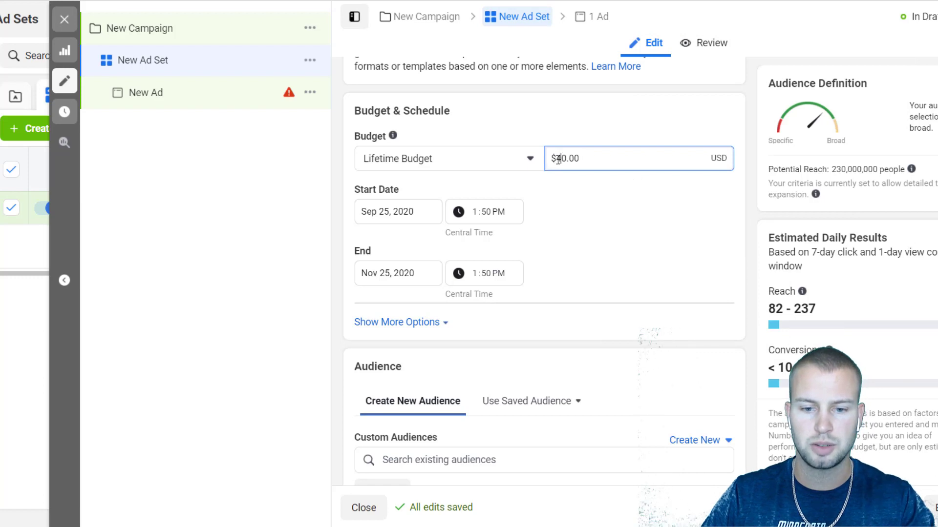
# - Enter $4,500 as the lifetime budget amount
pyautogui.write('45')
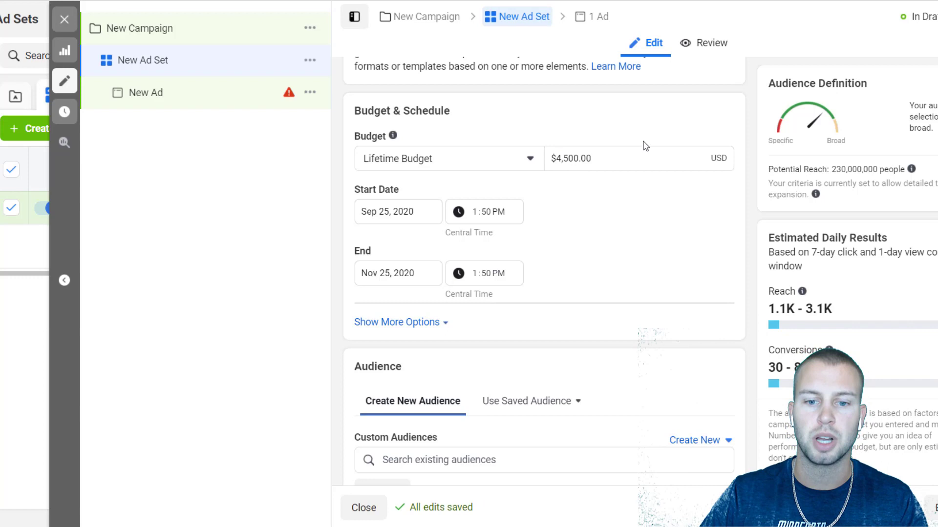
pyautogui.moveTo(585, 150)
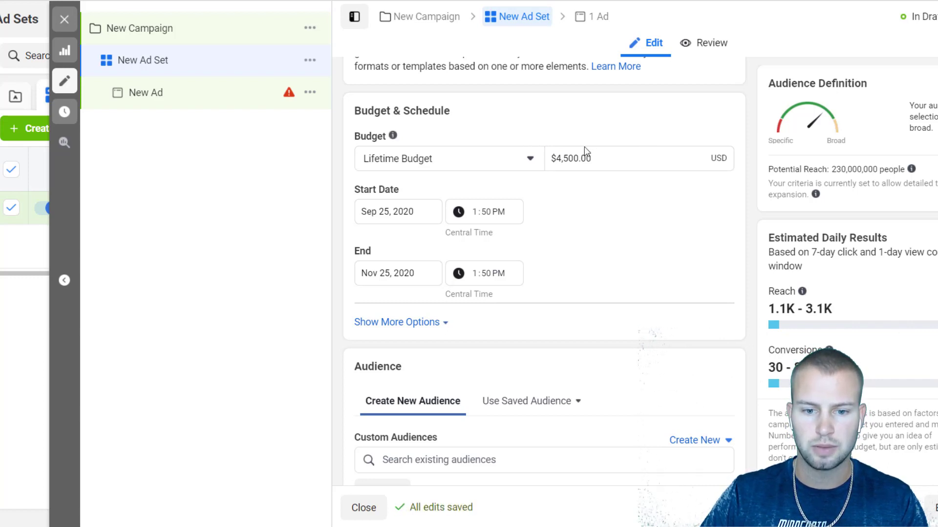
pyautogui.moveTo(634, 253)
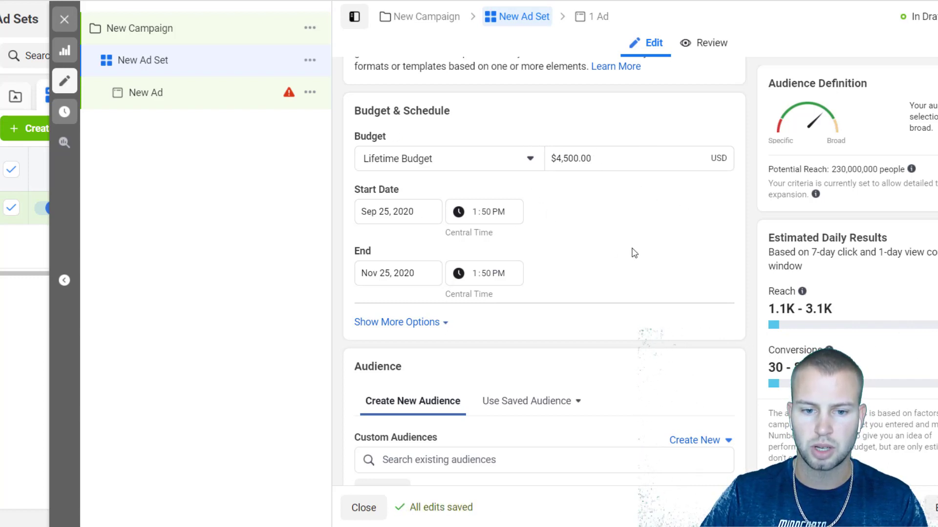
pyautogui.moveTo(396, 323)
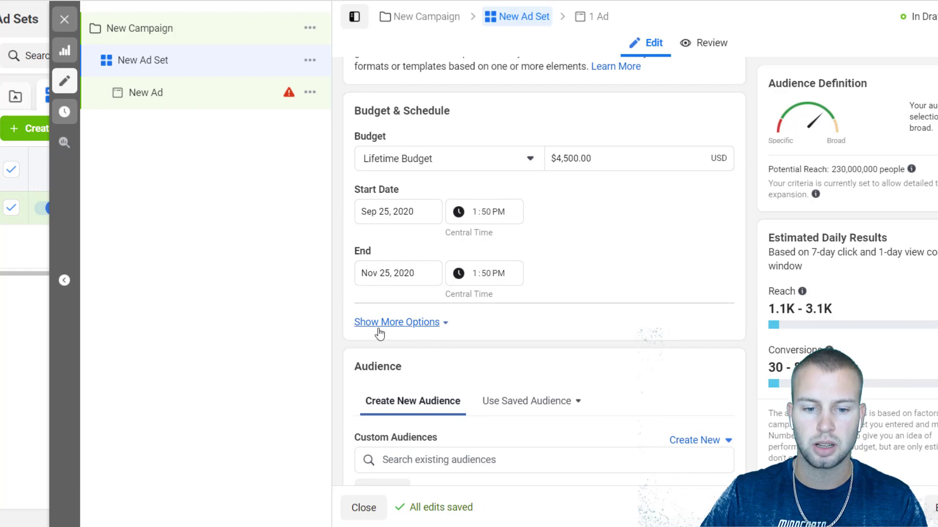
# - Reveal the extra schedule options and enable 'Run ads on a schedule'
pyautogui.click(396, 322)
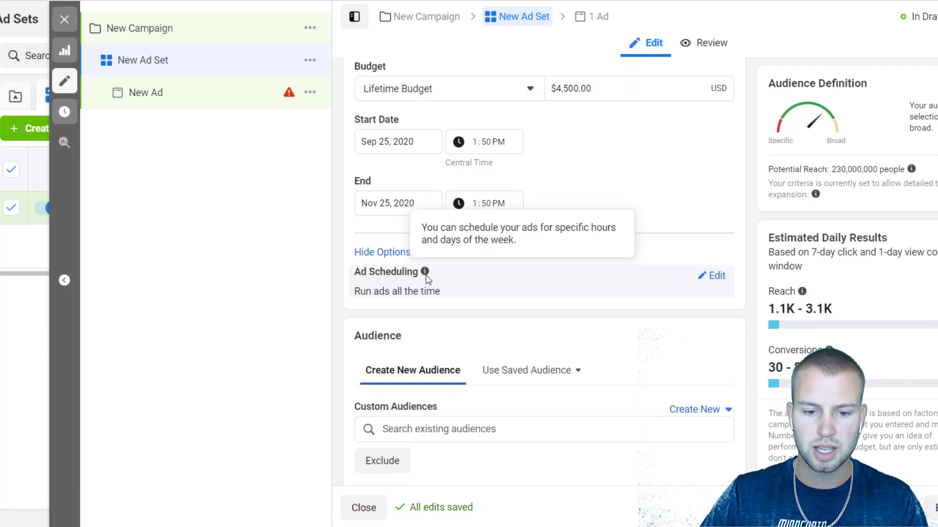
pyautogui.moveTo(457, 272)
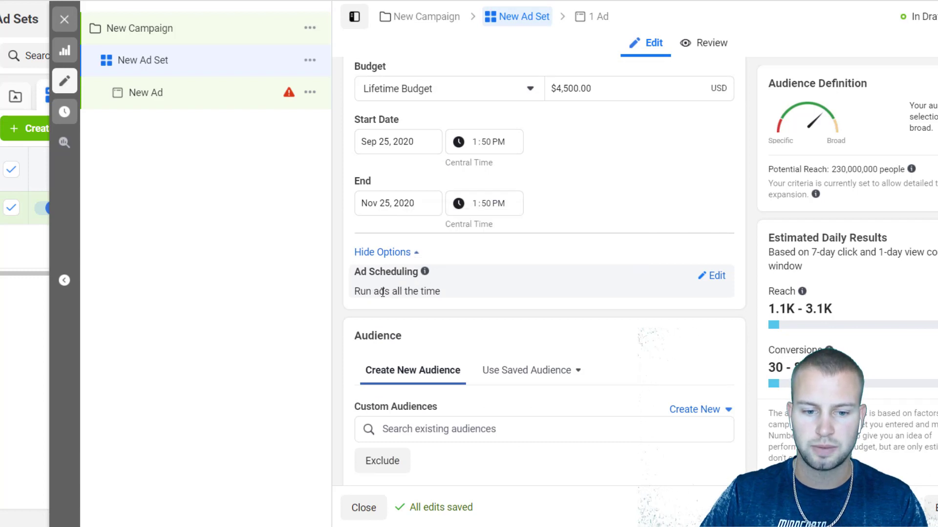
pyautogui.moveTo(436, 303)
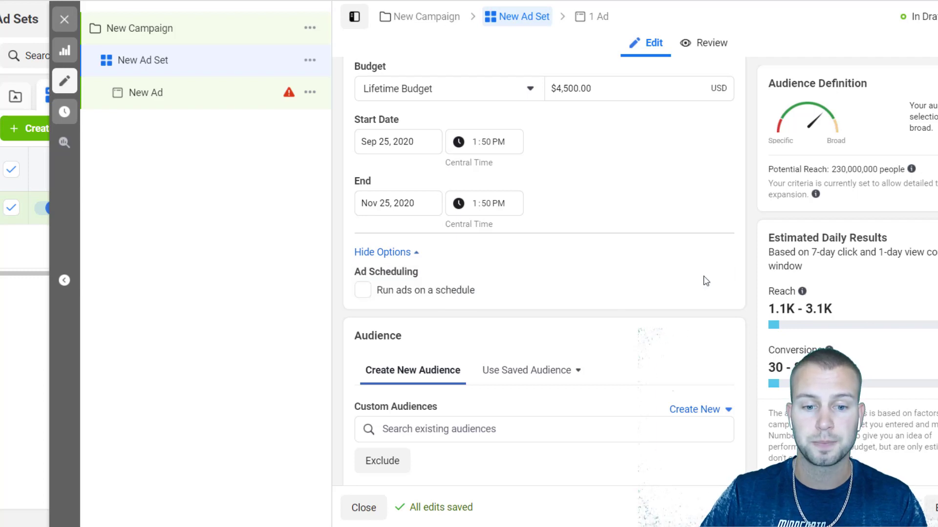
pyautogui.click(362, 290)
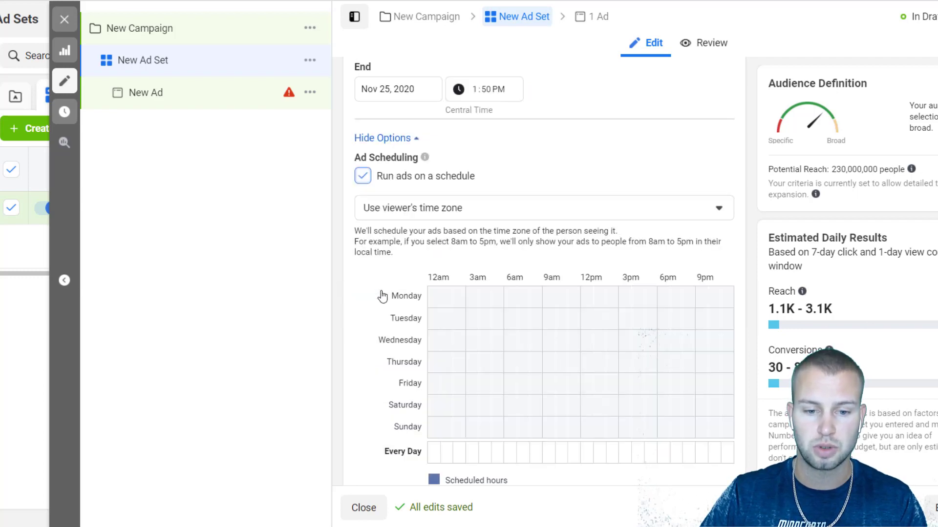
pyautogui.click(541, 208)
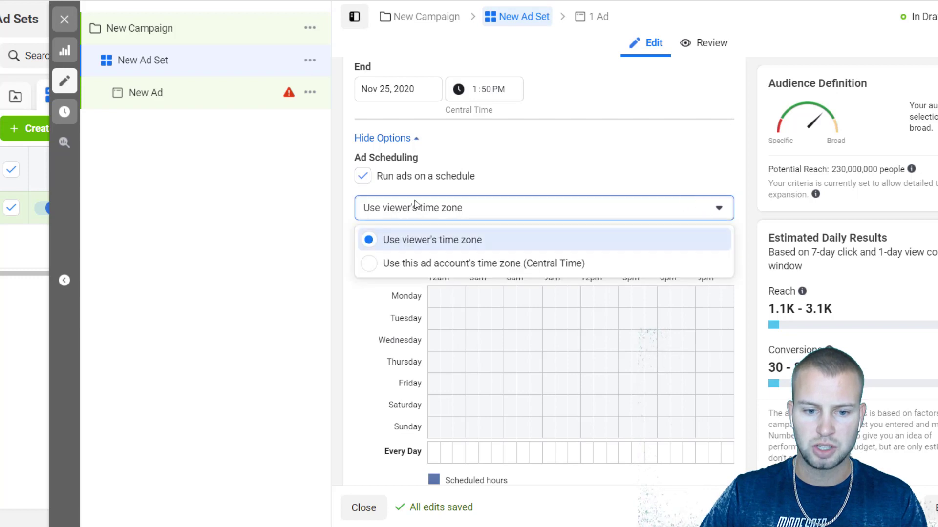
pyautogui.moveTo(481, 251)
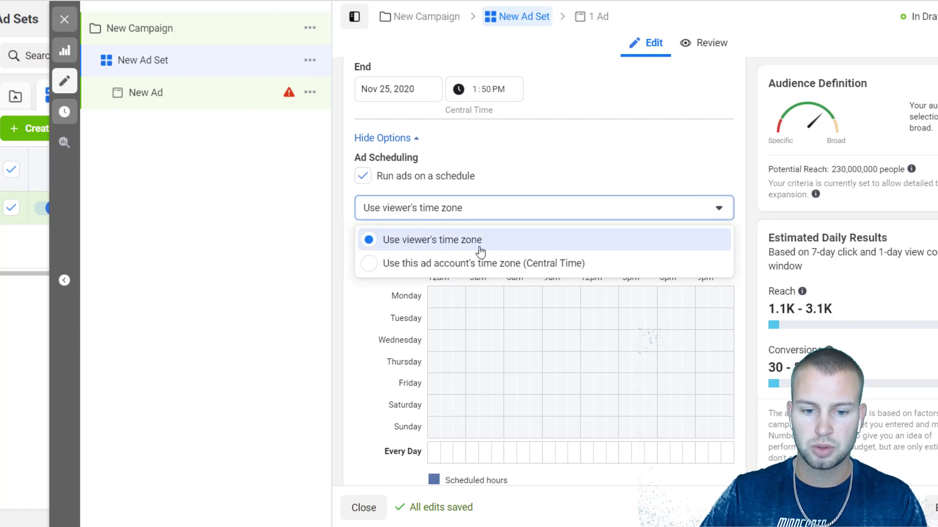
pyautogui.moveTo(573, 246)
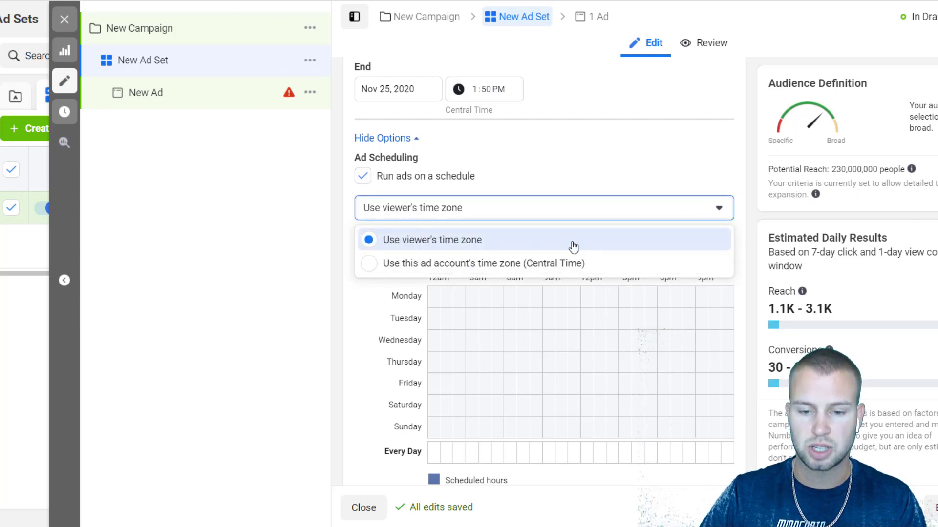
# - Review the time zone choices and keep 'Use viewer's time zone' selected
pyautogui.click(432, 241)
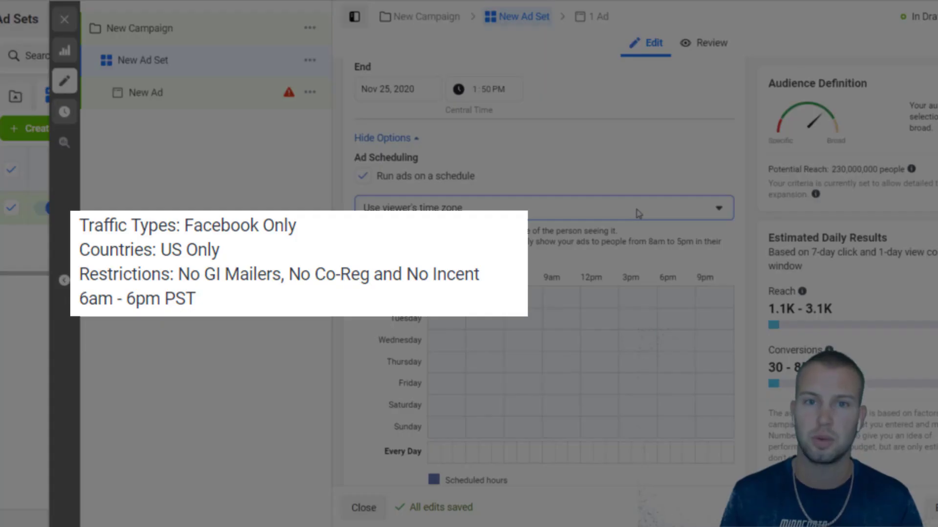
pyautogui.doubleClick(240, 226)
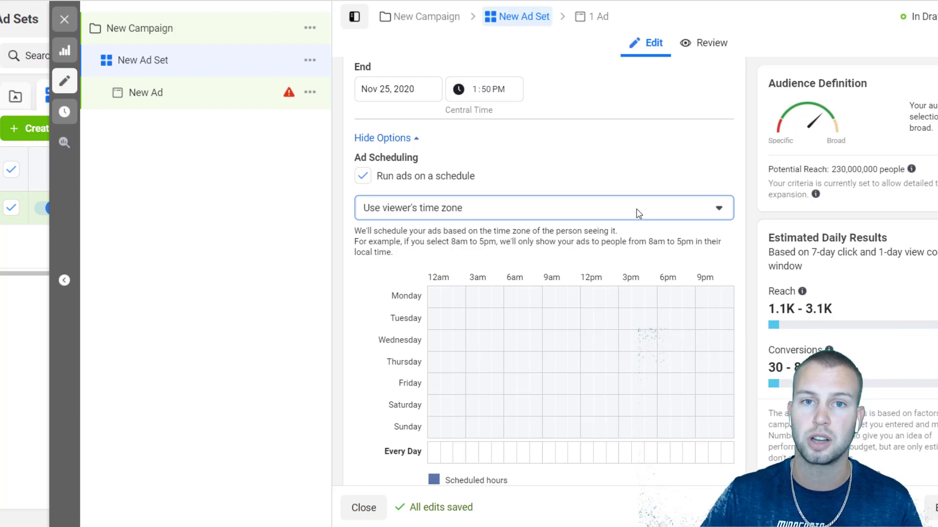
pyautogui.moveTo(676, 214)
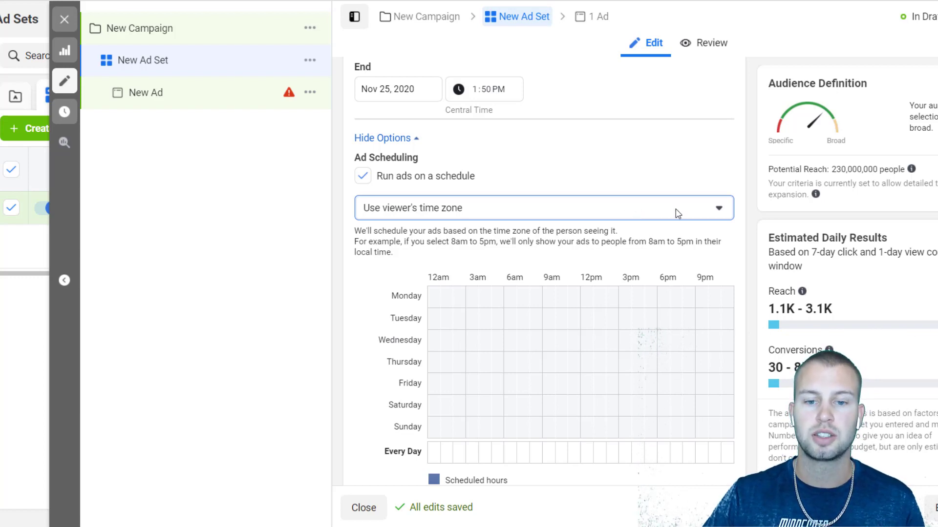
pyautogui.moveTo(669, 207)
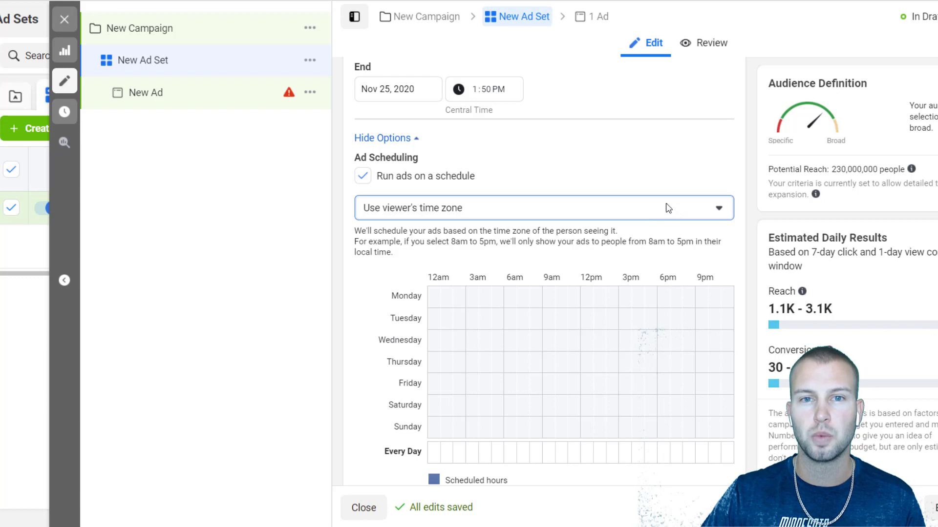
pyautogui.moveTo(654, 202)
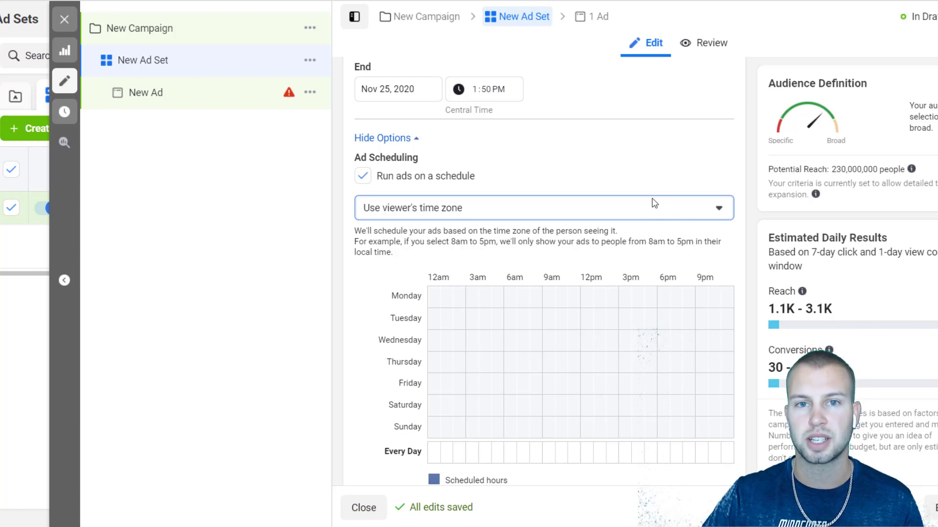
# - Use the ad account's Central Time zone and fill Monday 6am–6pm on the grid
pyautogui.click(538, 207)
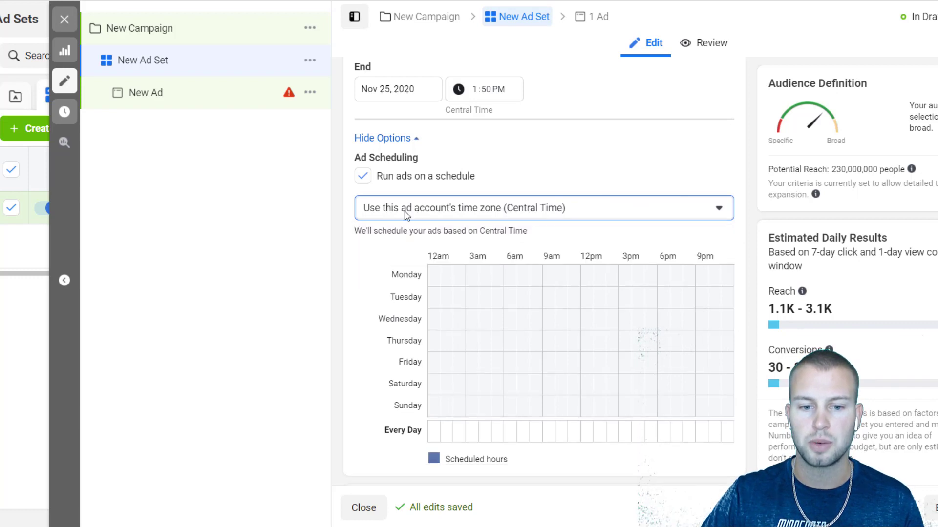
pyautogui.moveTo(453, 217)
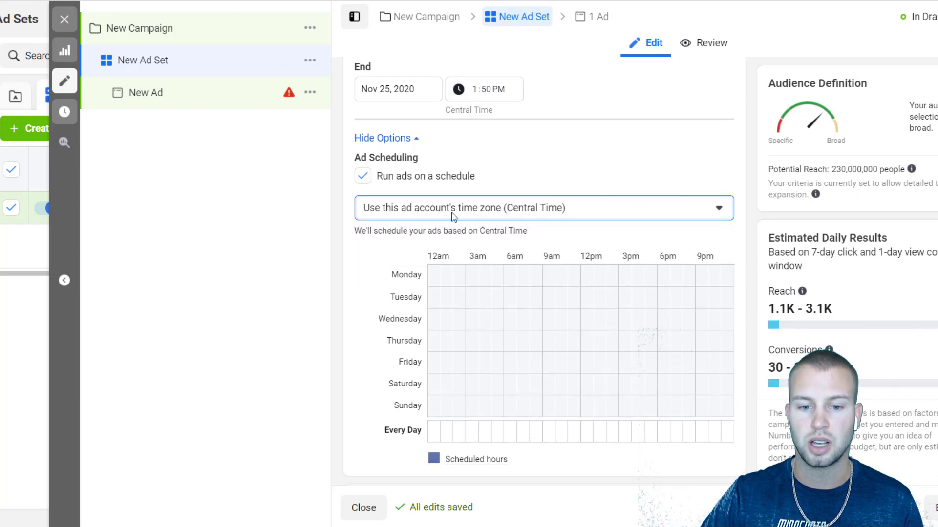
pyautogui.click(513, 275)
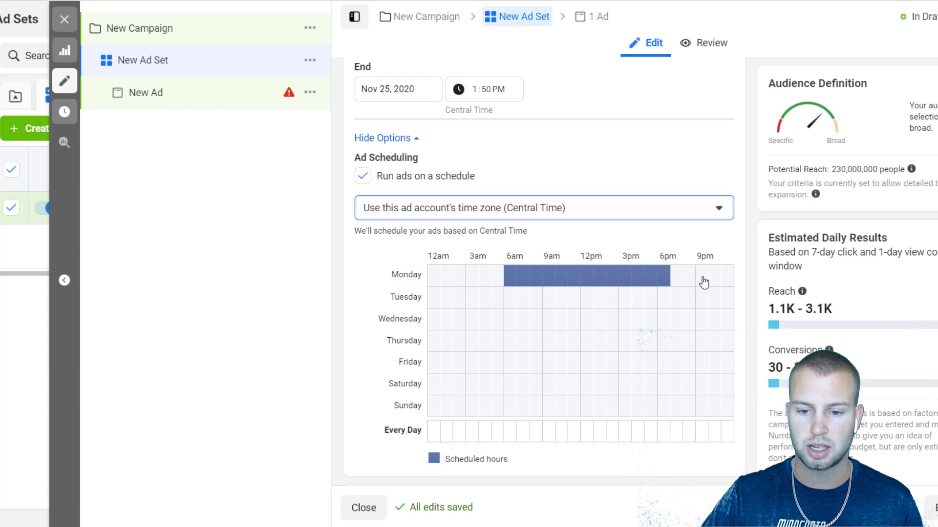
pyautogui.moveTo(438, 285)
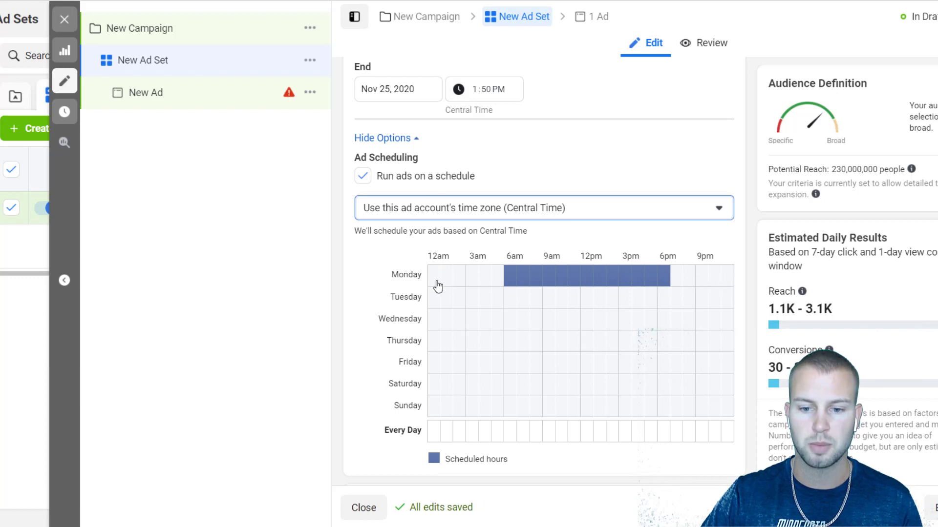
pyautogui.moveTo(665, 283)
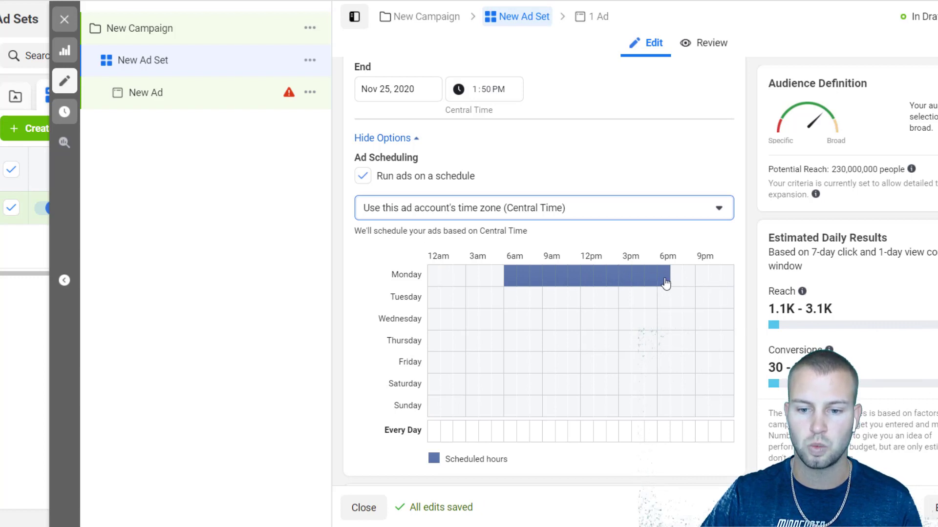
pyautogui.moveTo(531, 237)
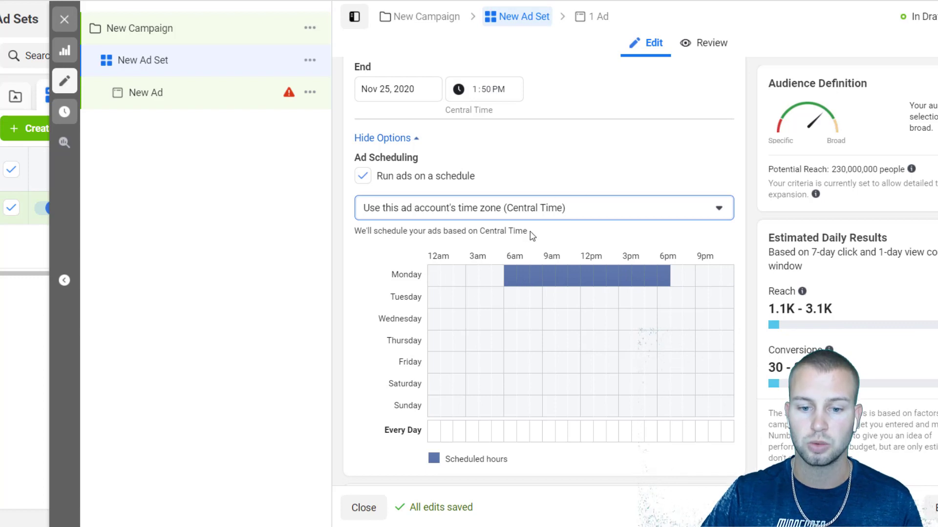
pyautogui.moveTo(612, 243)
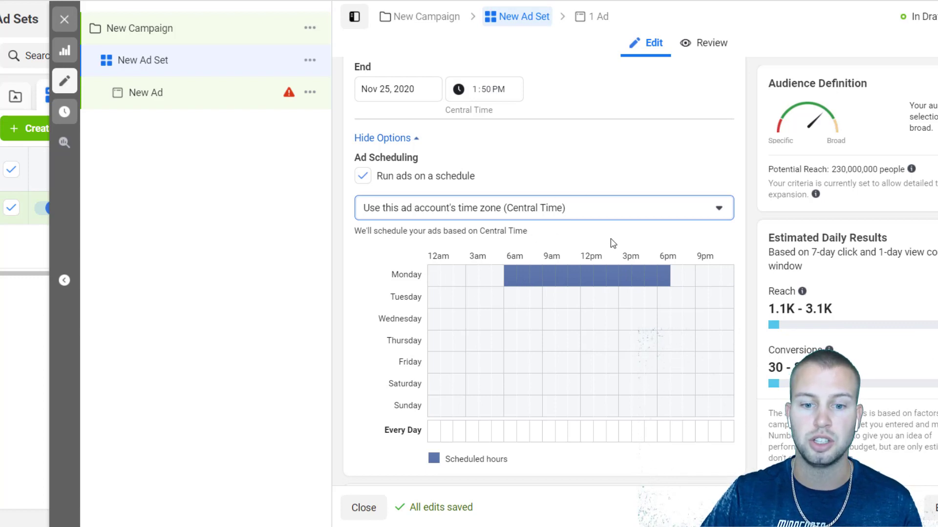
pyautogui.moveTo(535, 266)
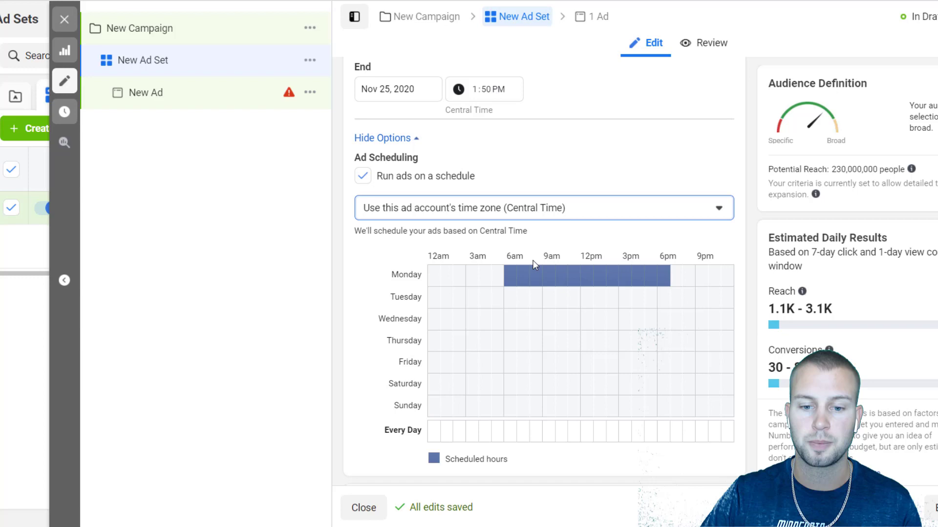
pyautogui.moveTo(510, 301)
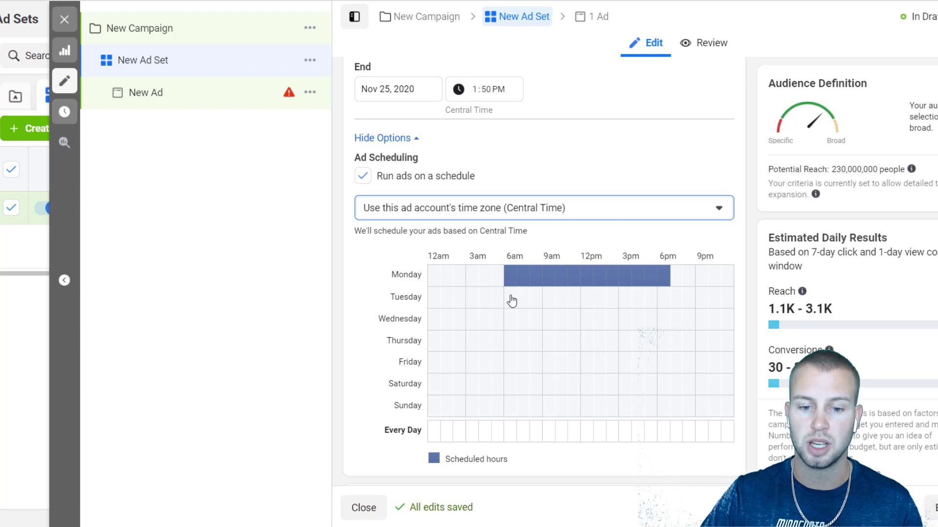
# - Apply the 6am–6pm hours to every day via the Every Day row
pyautogui.click(504, 297)
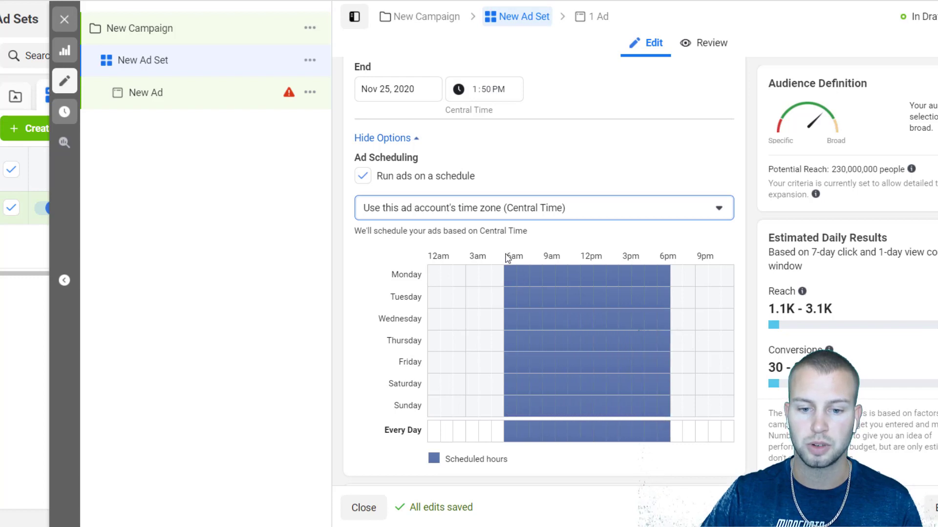
pyautogui.moveTo(586, 445)
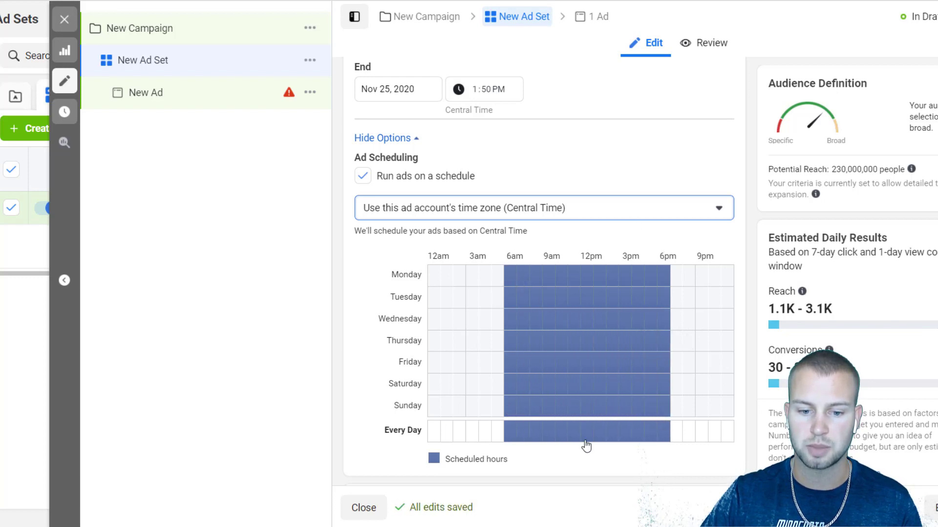
pyautogui.moveTo(486, 437)
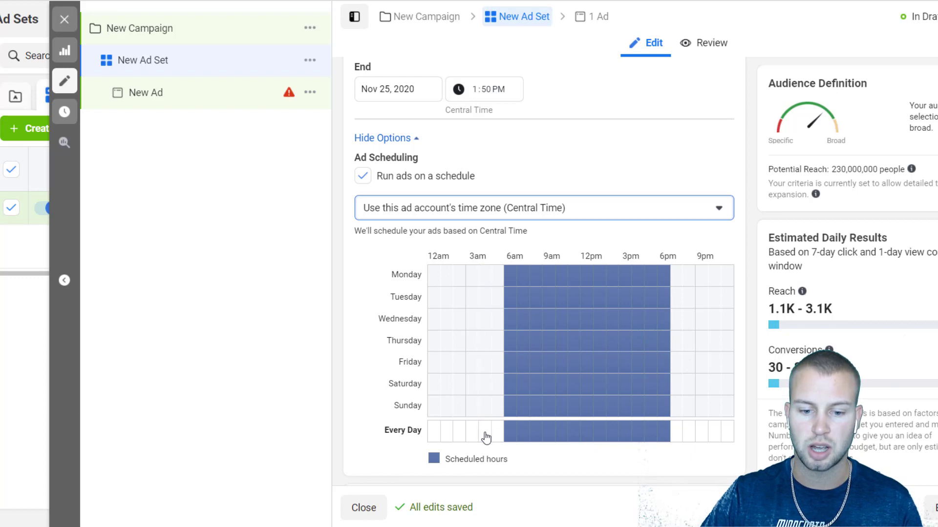
pyautogui.moveTo(523, 434)
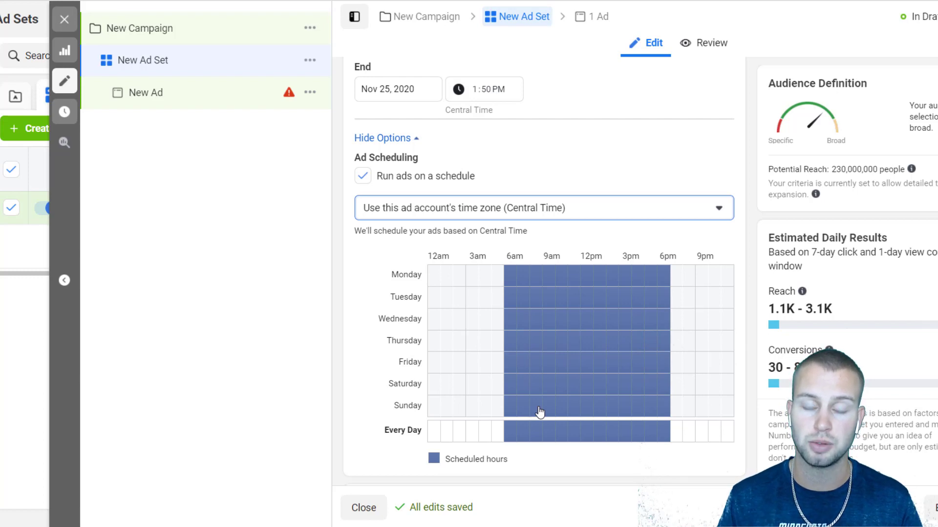
pyautogui.moveTo(513, 294)
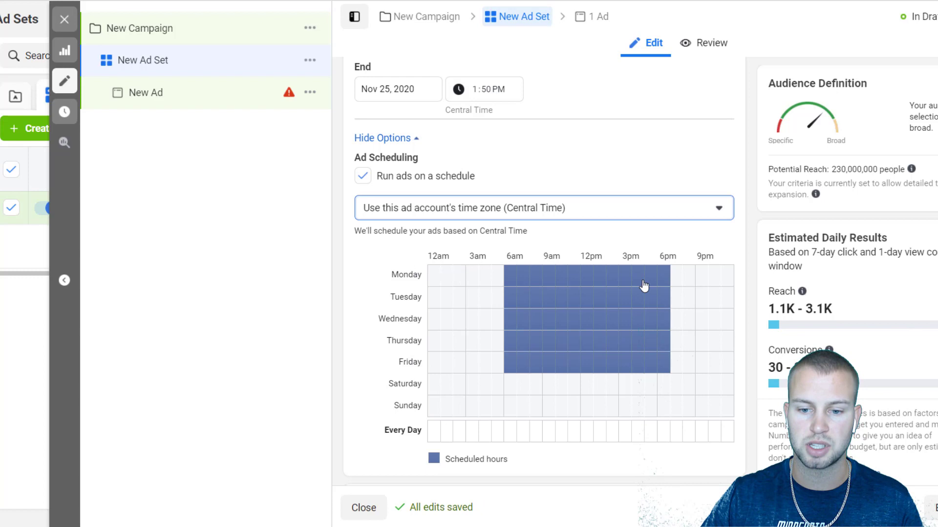
pyautogui.scroll(-3)
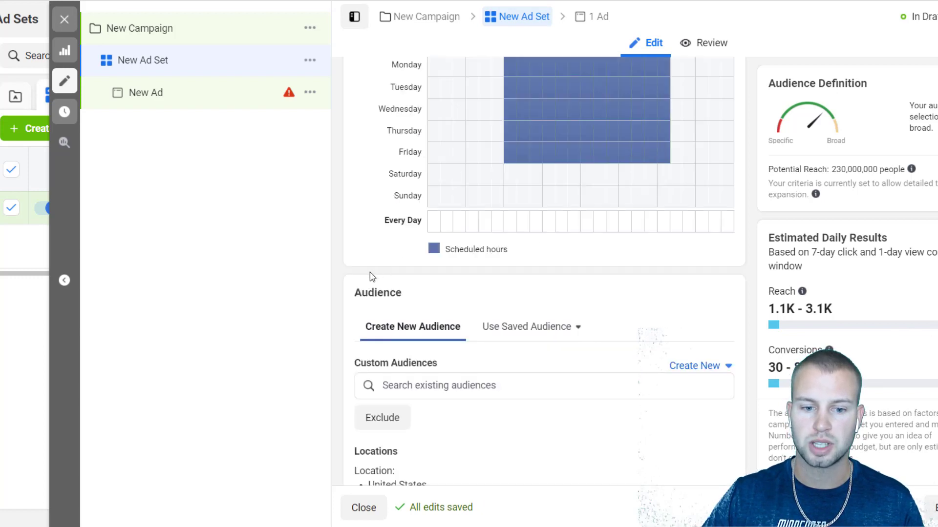
pyautogui.scroll(3)
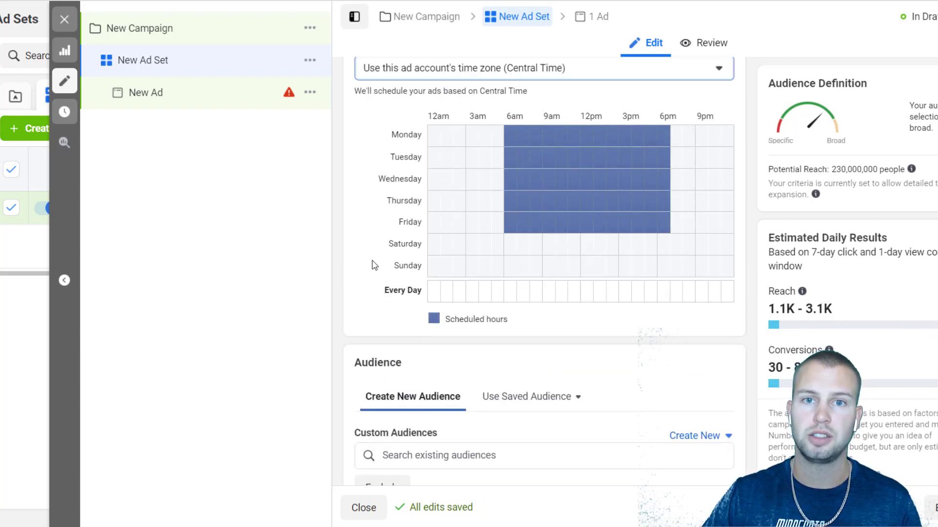
pyautogui.moveTo(231, 61)
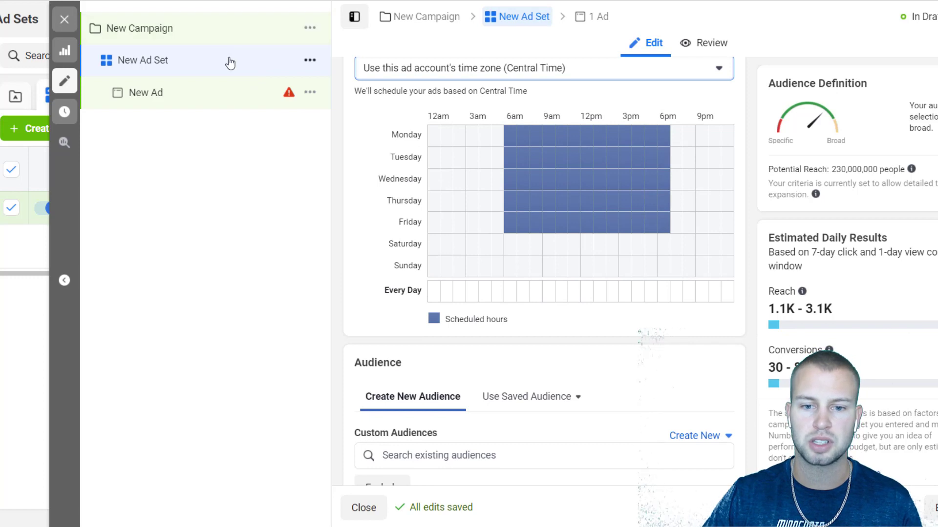
pyautogui.scroll(-3)
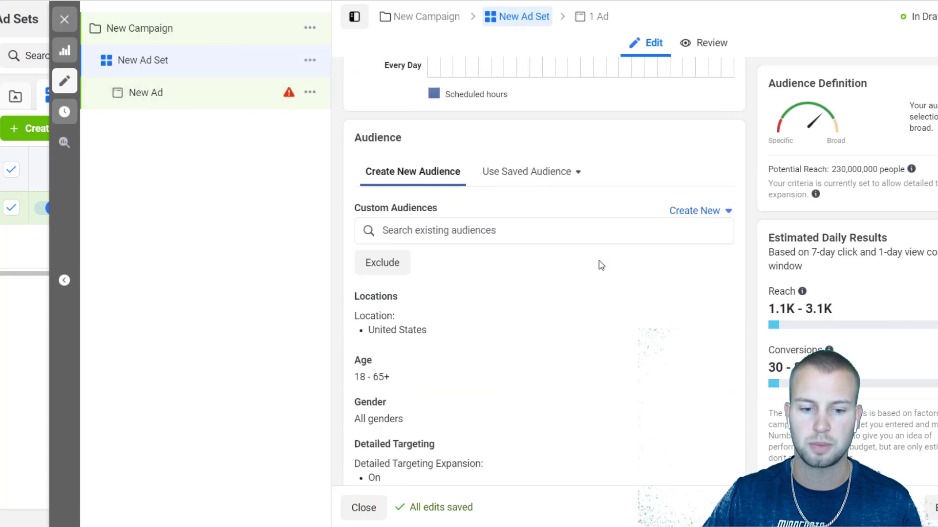
pyautogui.scroll(3)
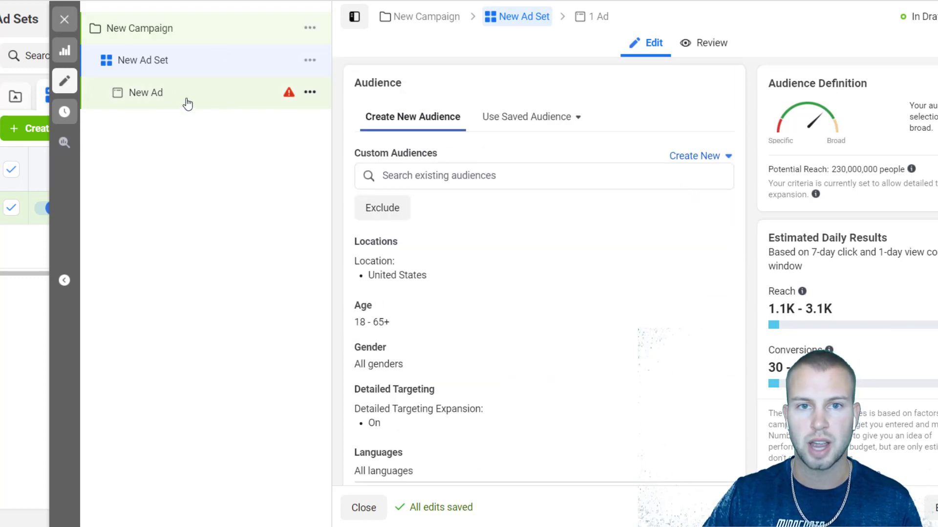
pyautogui.moveTo(538, 238)
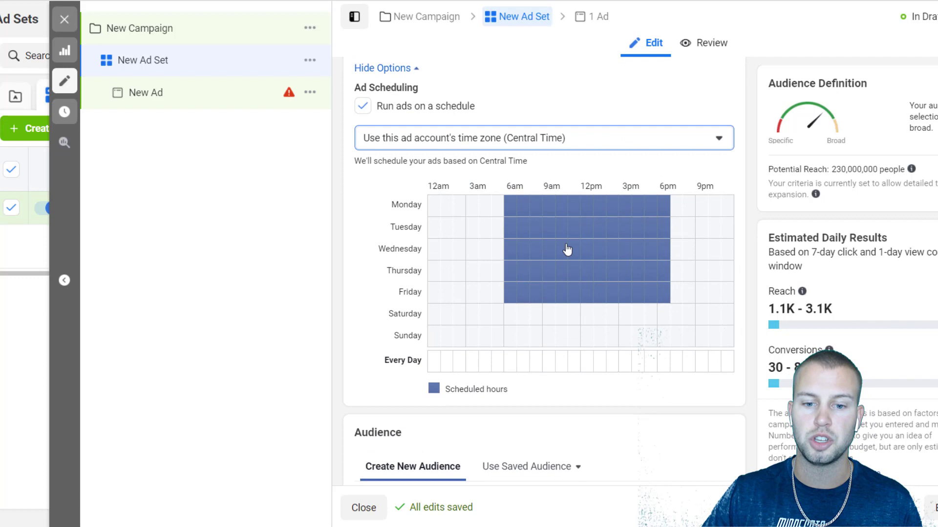
pyautogui.moveTo(323, 233)
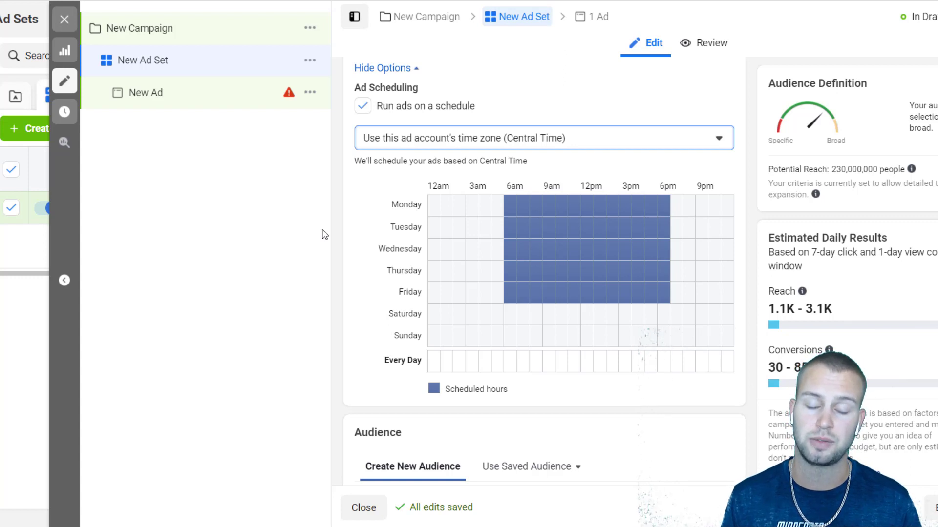
pyautogui.moveTo(364, 241)
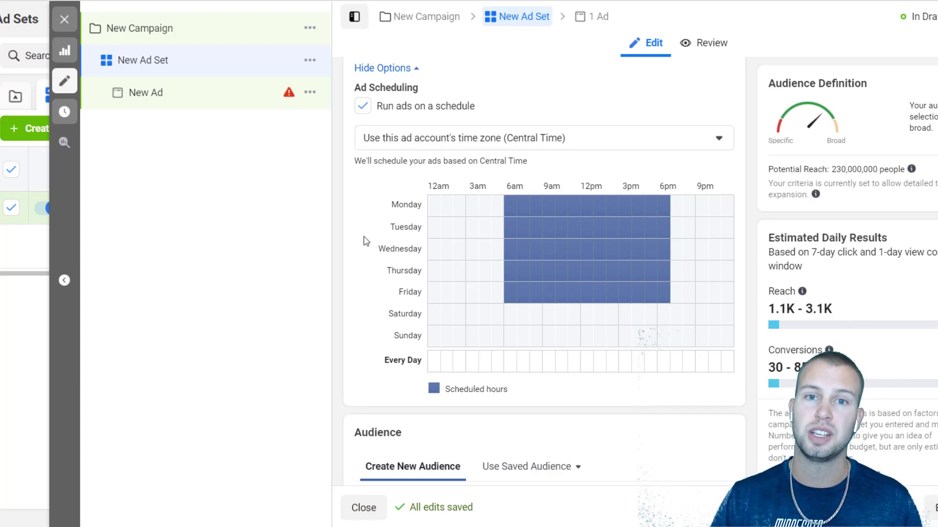